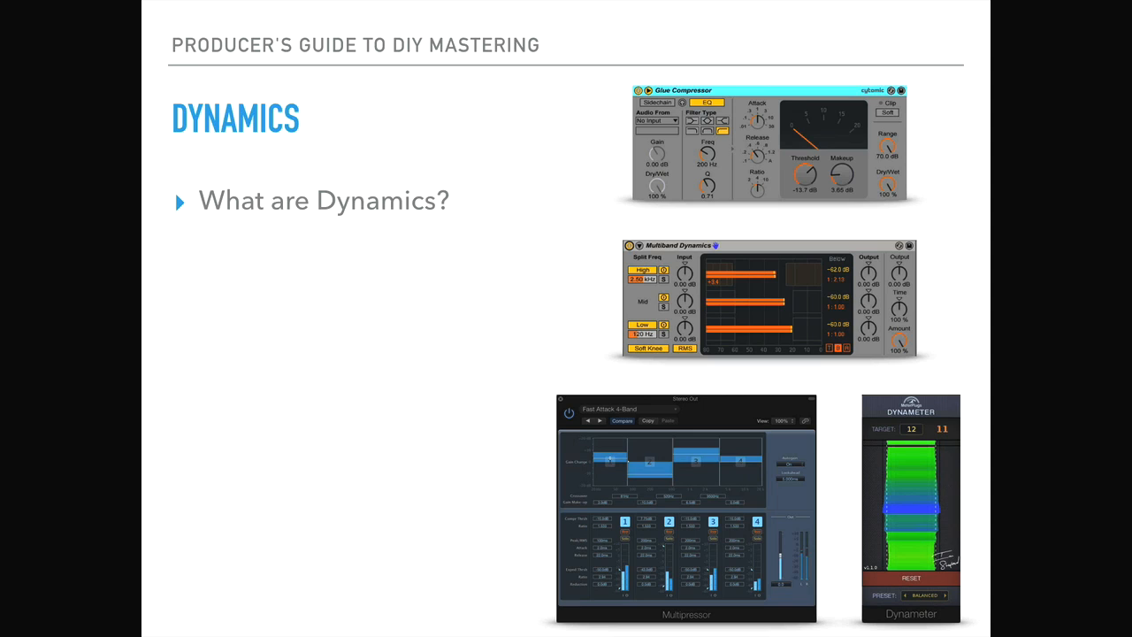
Advance the Dynamics slide to reveal its 'What are Dynamics?' bullet.
key(right)
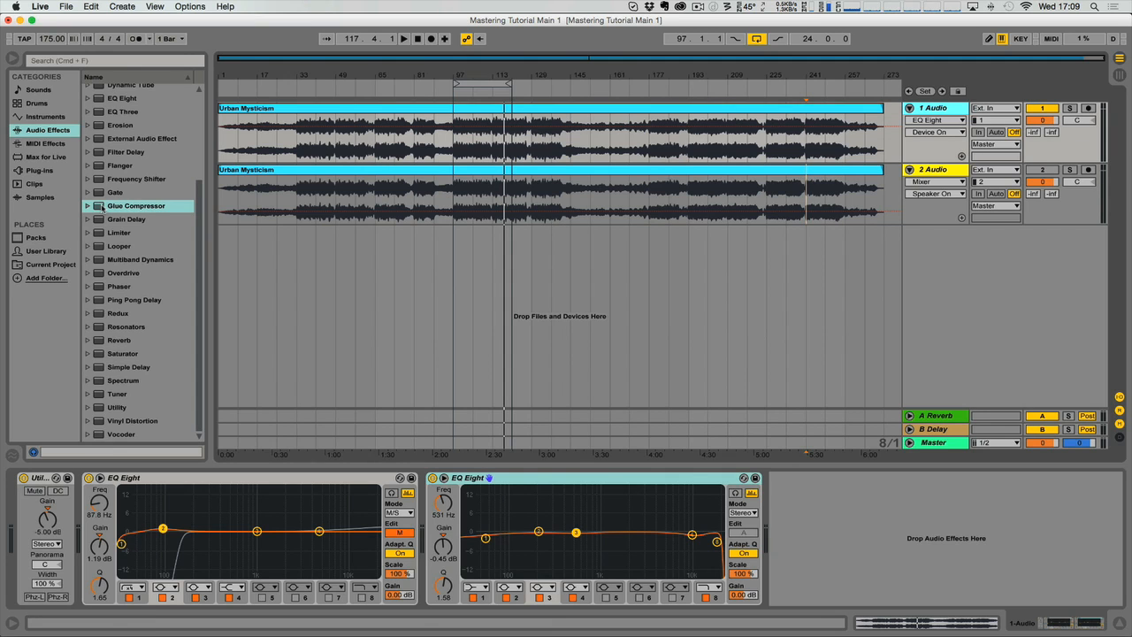
Append a Glue Compressor from Audio Effects after the first track's EQ Eights.
double_click(136, 205)
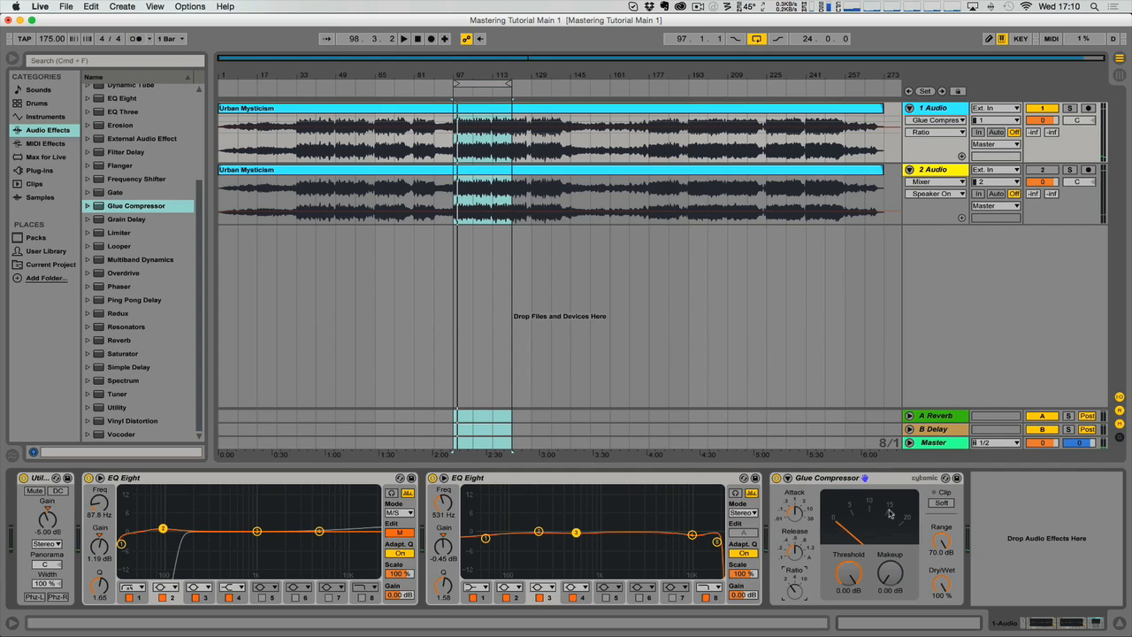
mouse_move(771, 497)
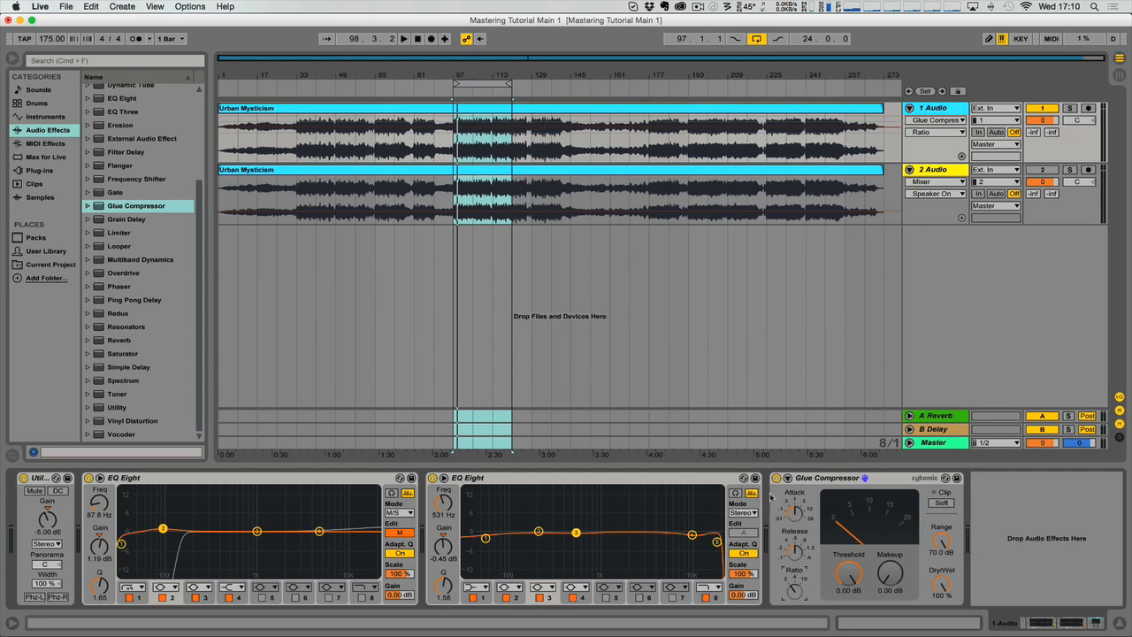
mouse_move(767, 557)
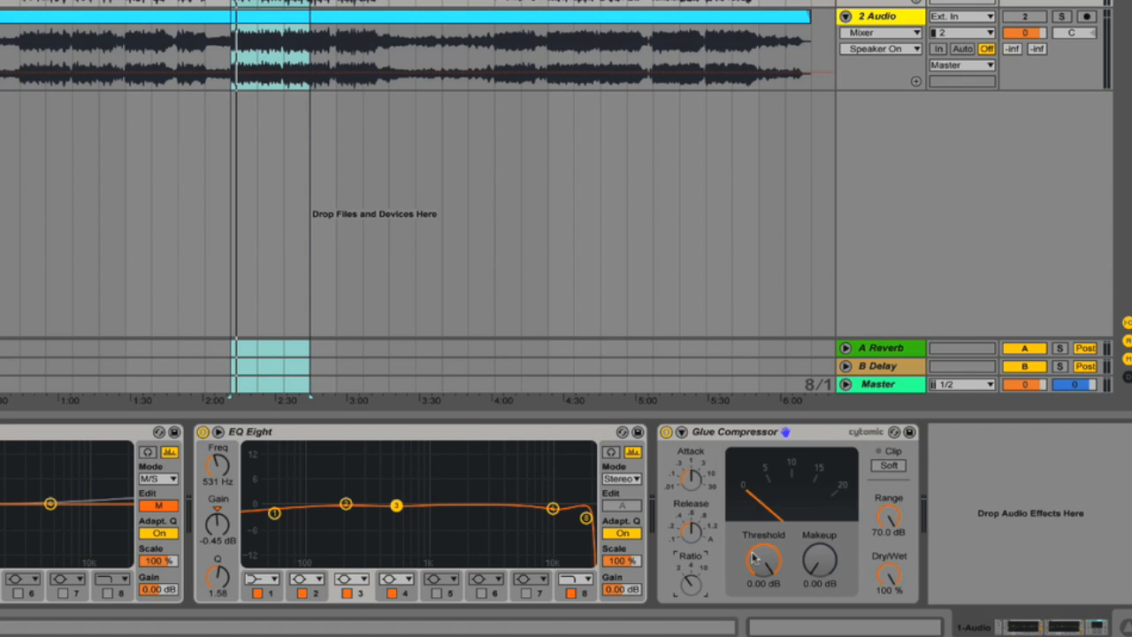
mouse_move(729, 546)
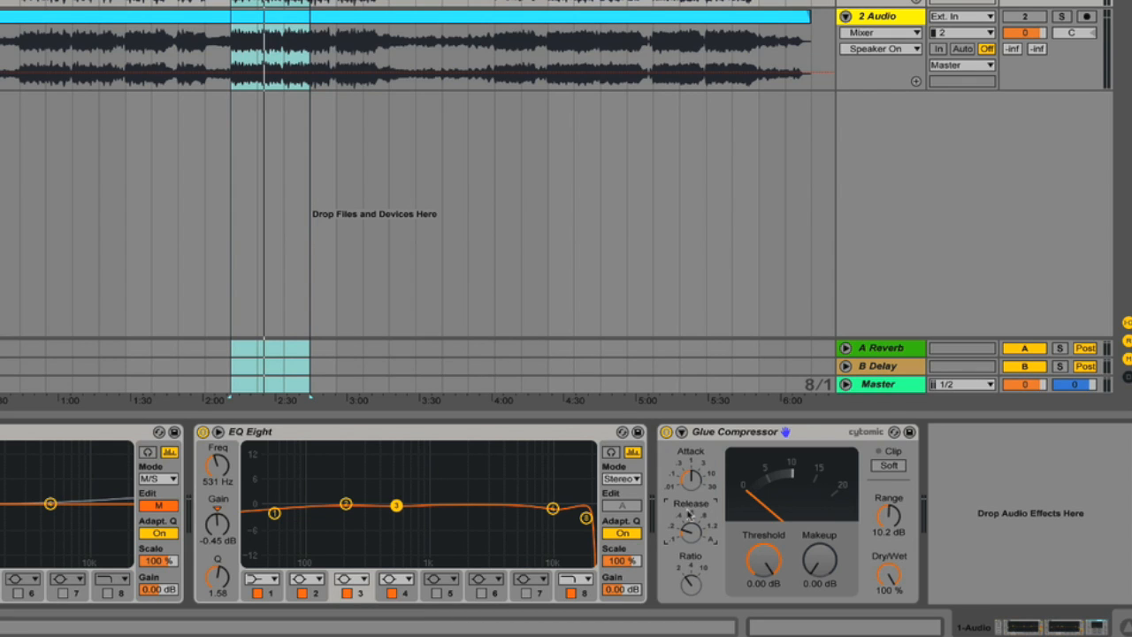
mouse_move(678, 603)
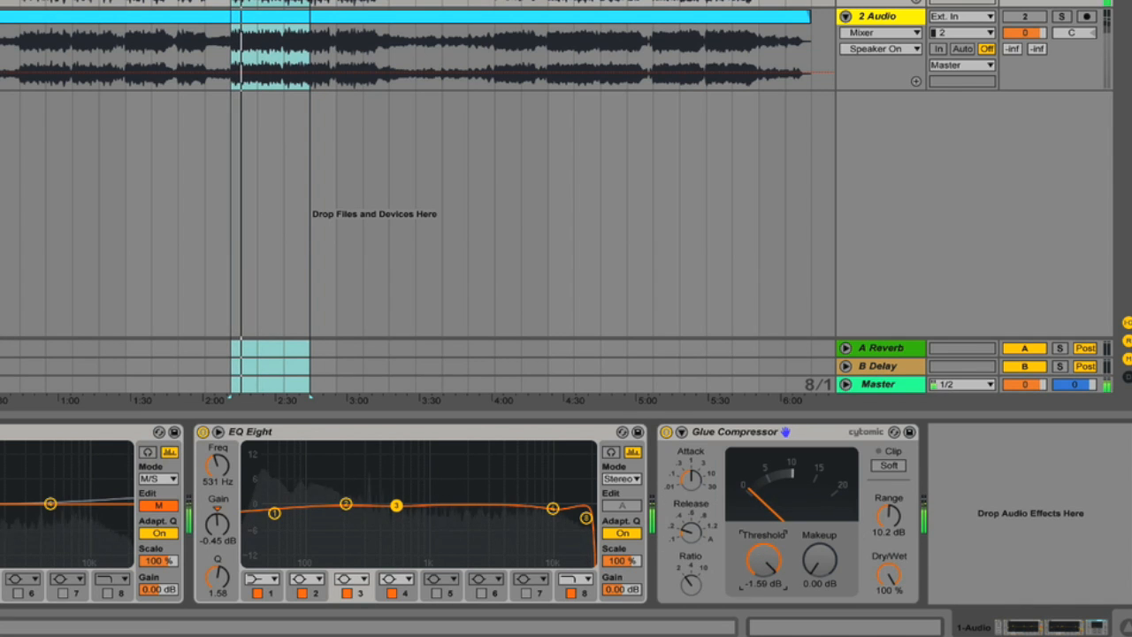
Lower the Glue Compressor threshold to about -1.59 dB and A/B it against bypass.
drag(764, 555, 765, 564)
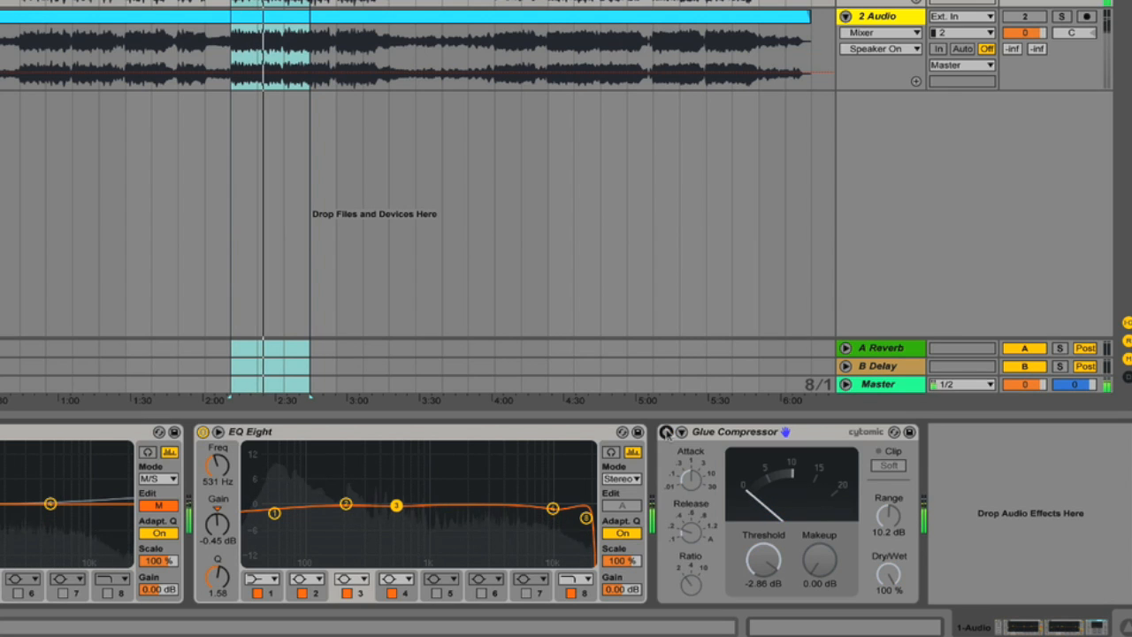
click(666, 433)
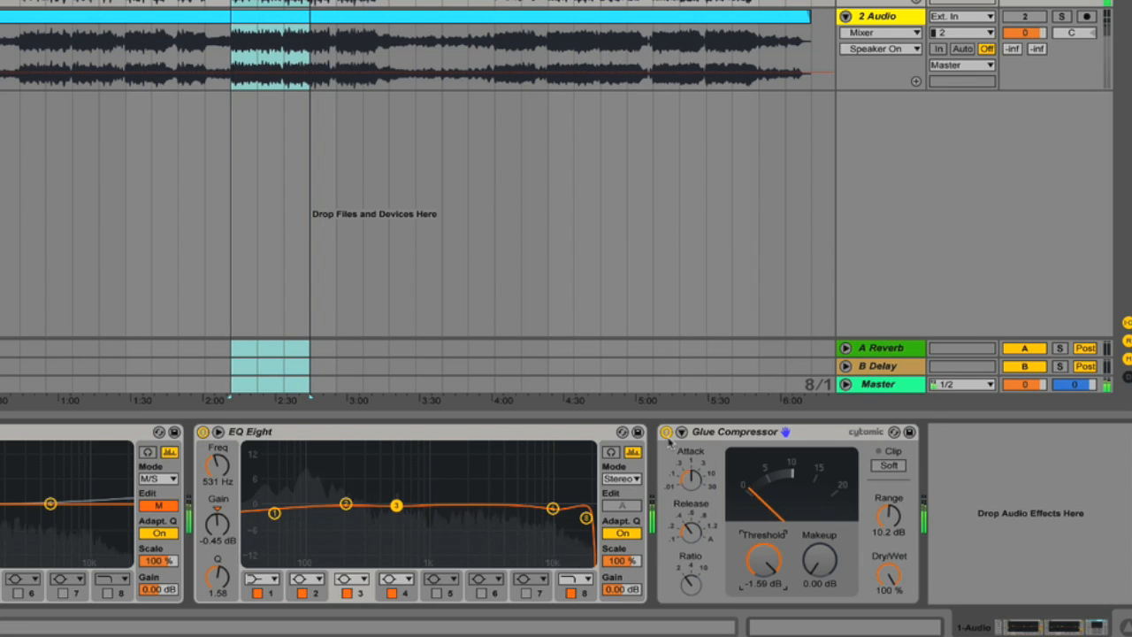
click(666, 432)
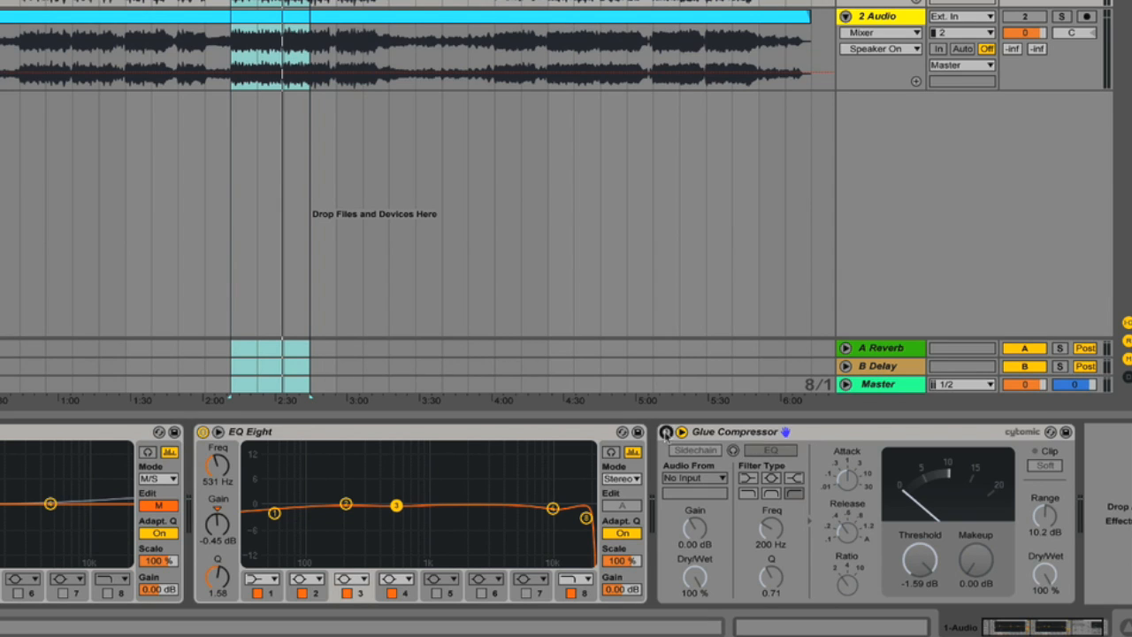
Compare the Glue Compressor against bypass, then switch on its sidechain EQ.
click(769, 450)
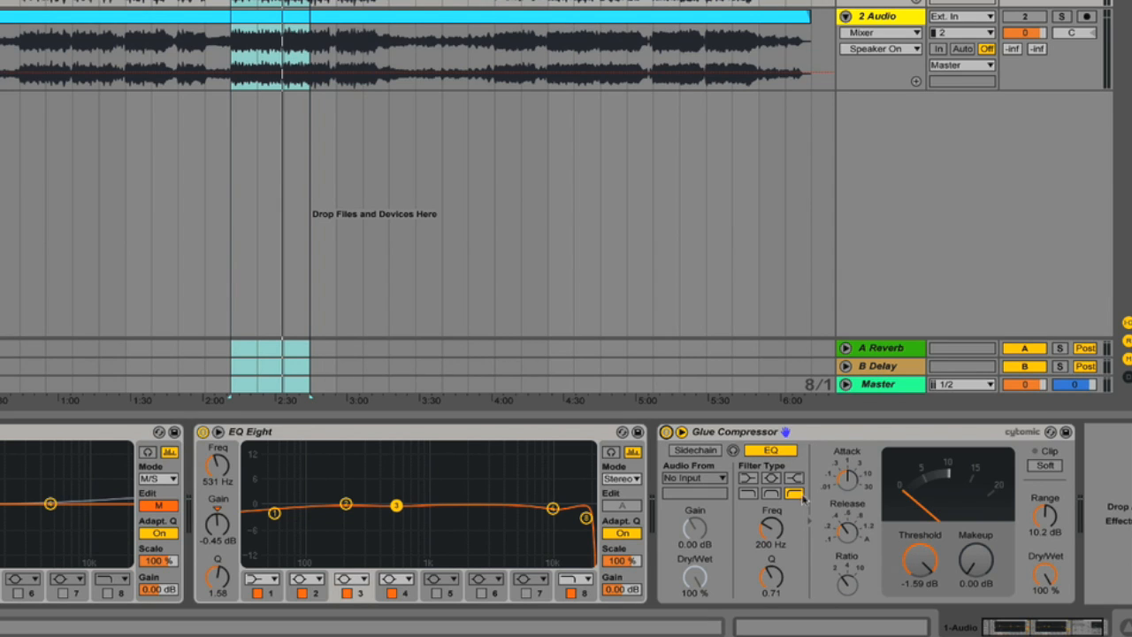
mouse_move(862, 506)
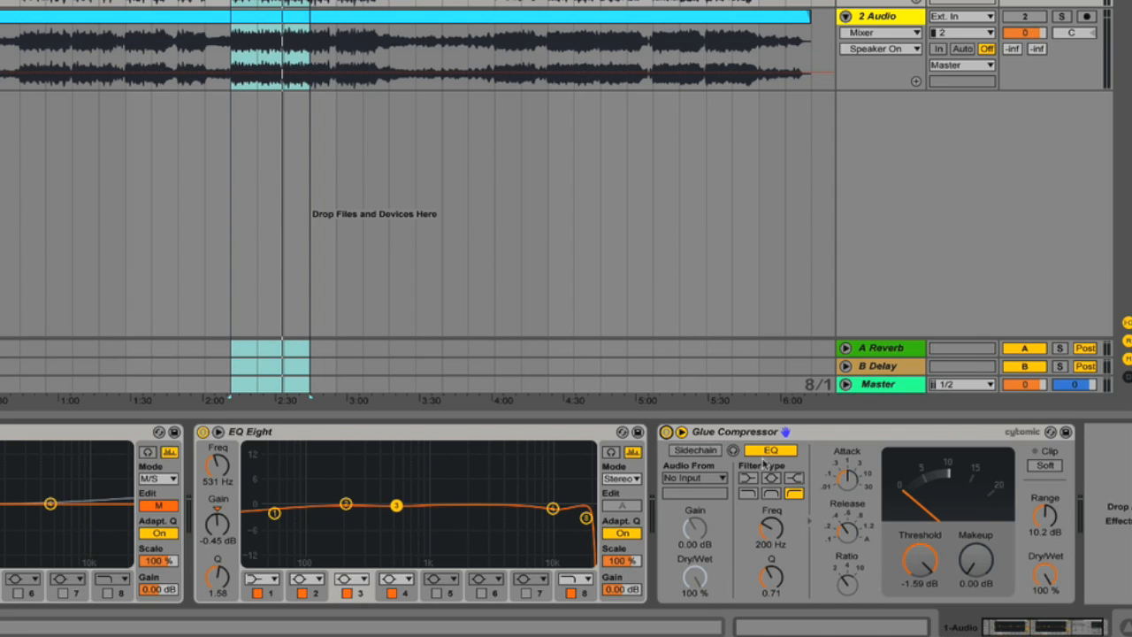
mouse_move(796, 445)
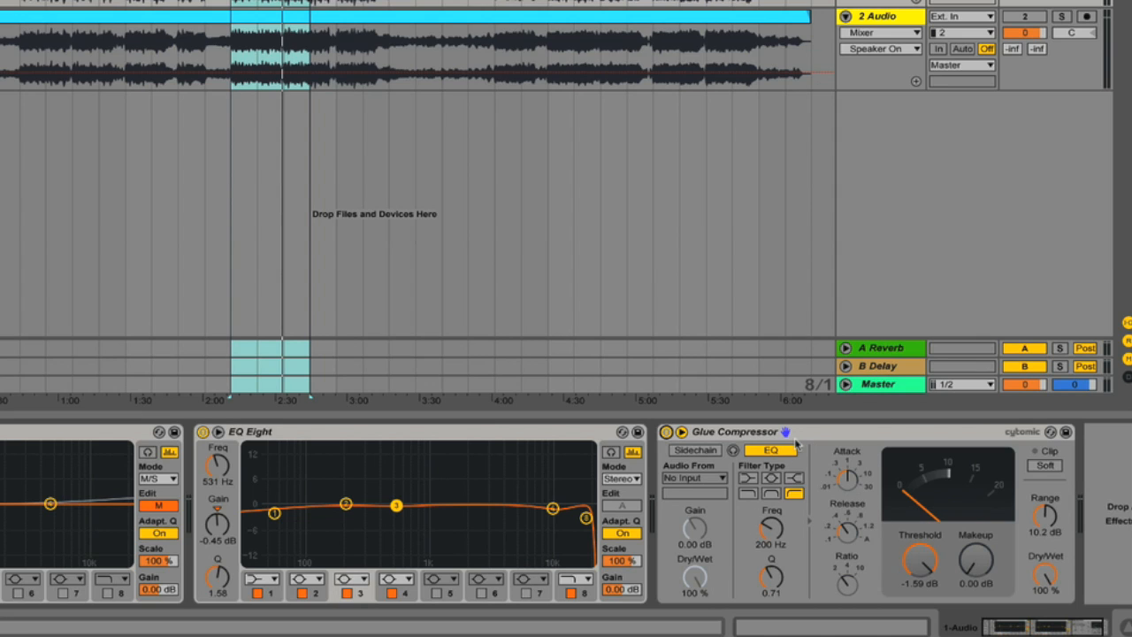
mouse_move(961, 559)
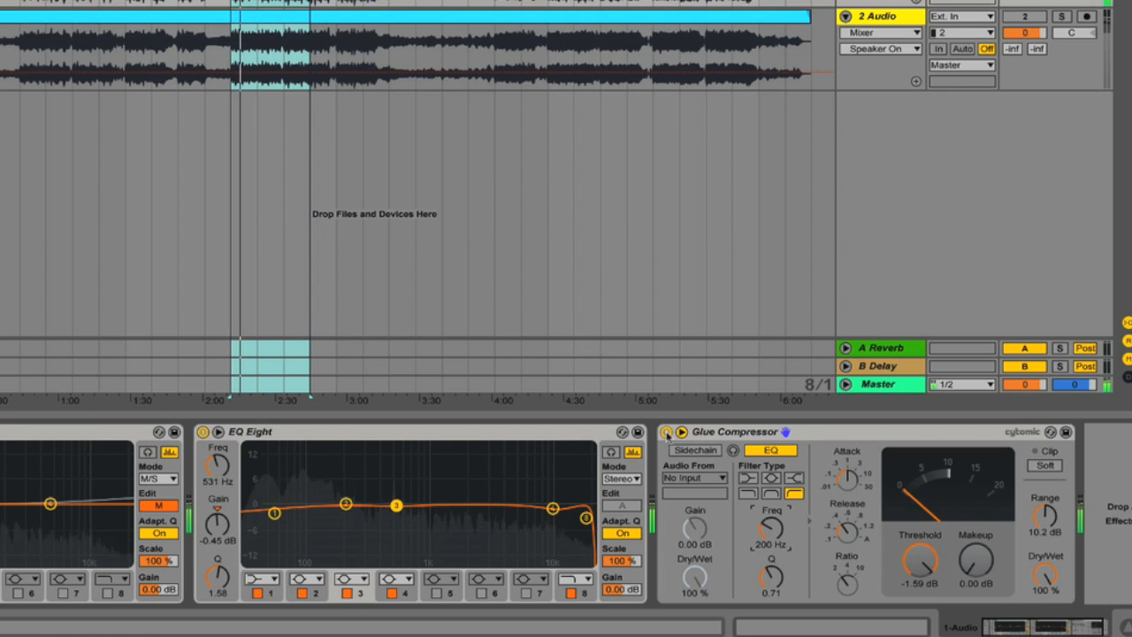
click(769, 450)
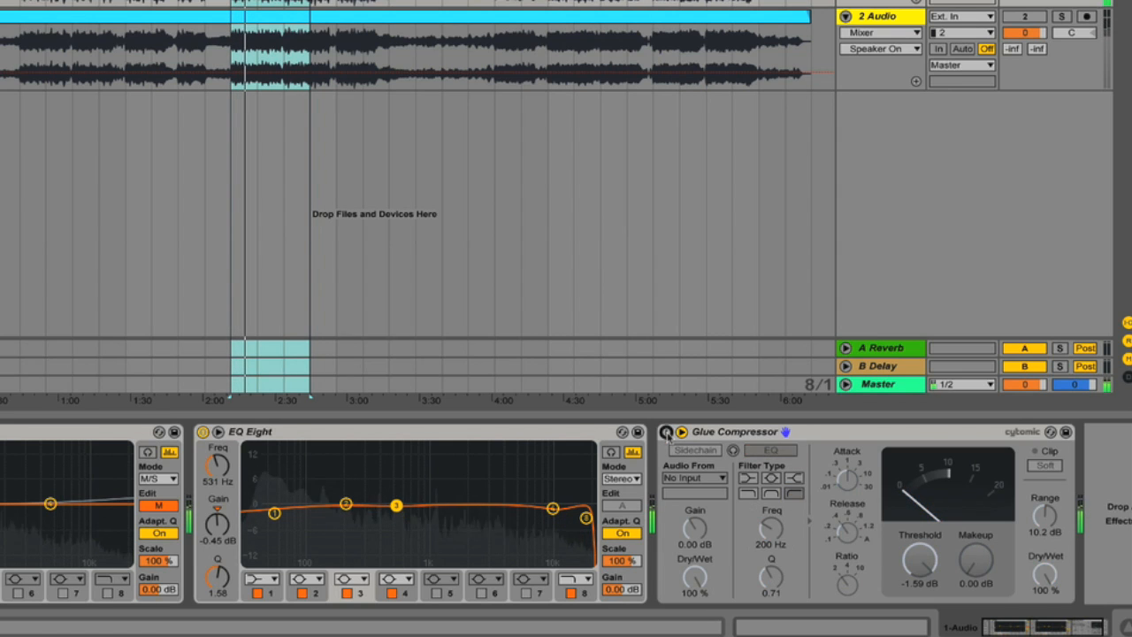
click(769, 450)
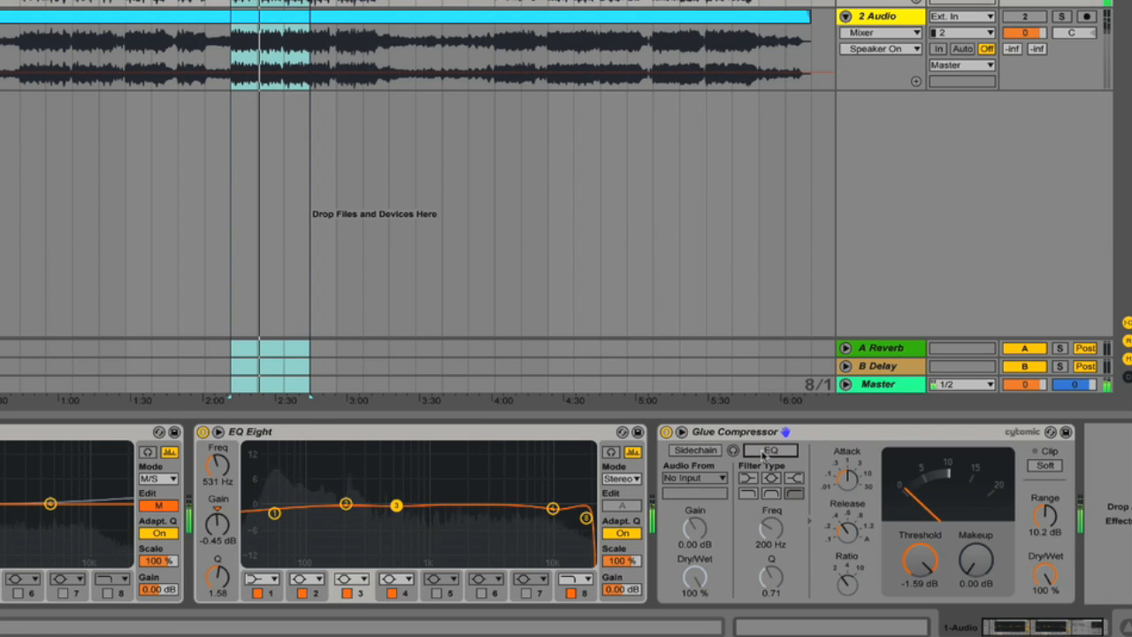
click(770, 450)
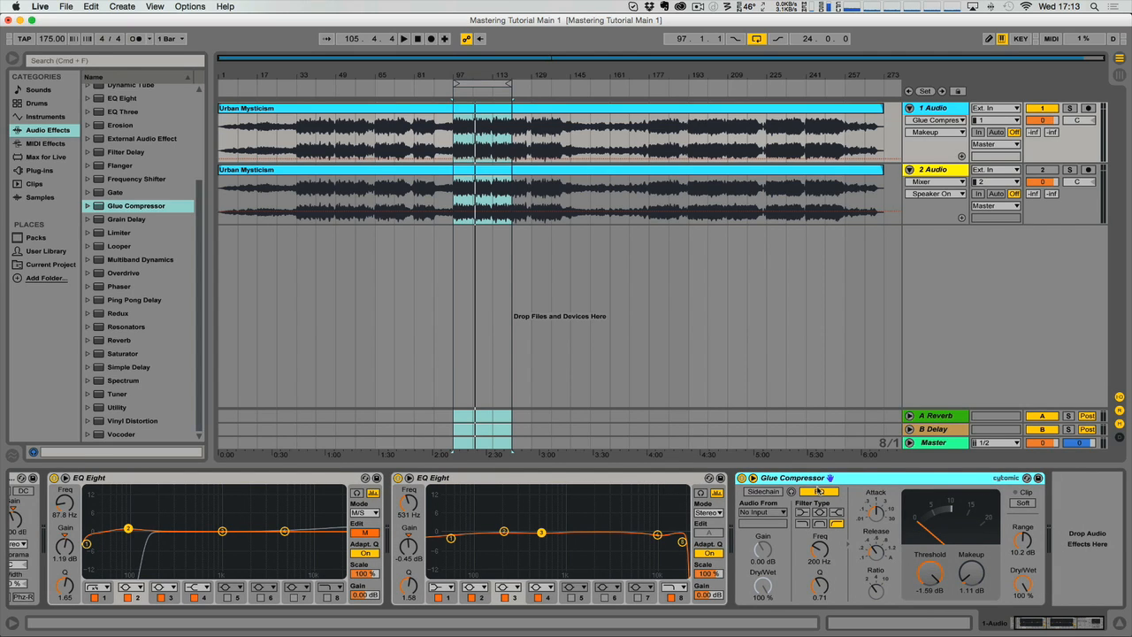
Add Multiband Dynamics and lower its high crossover to about 1.94 kHz.
click(405, 38)
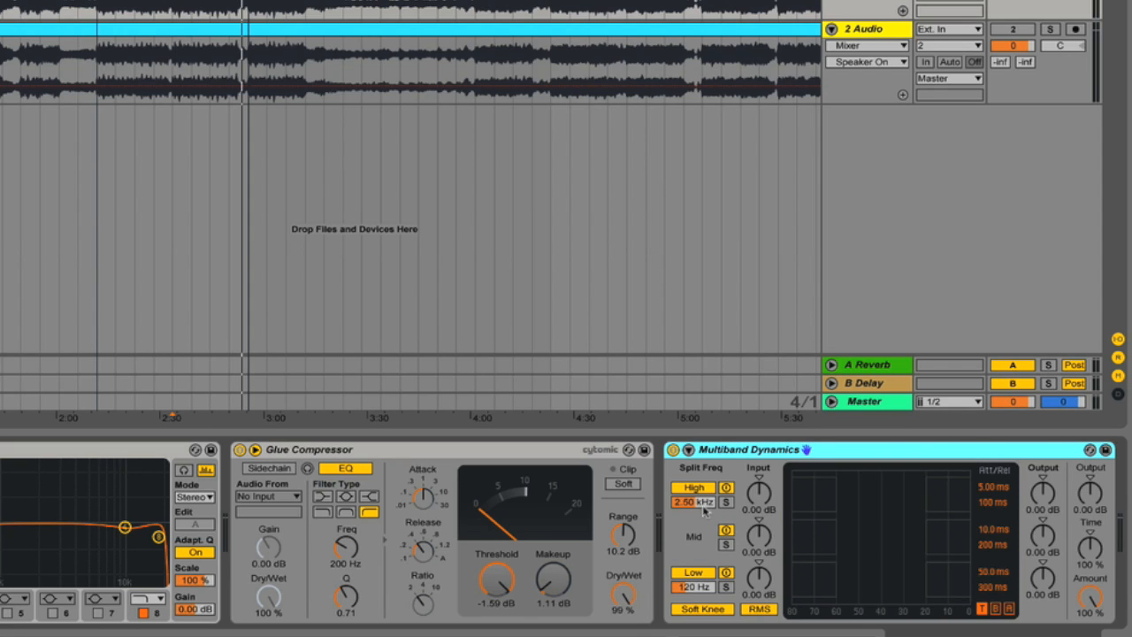
drag(693, 502, 694, 517)
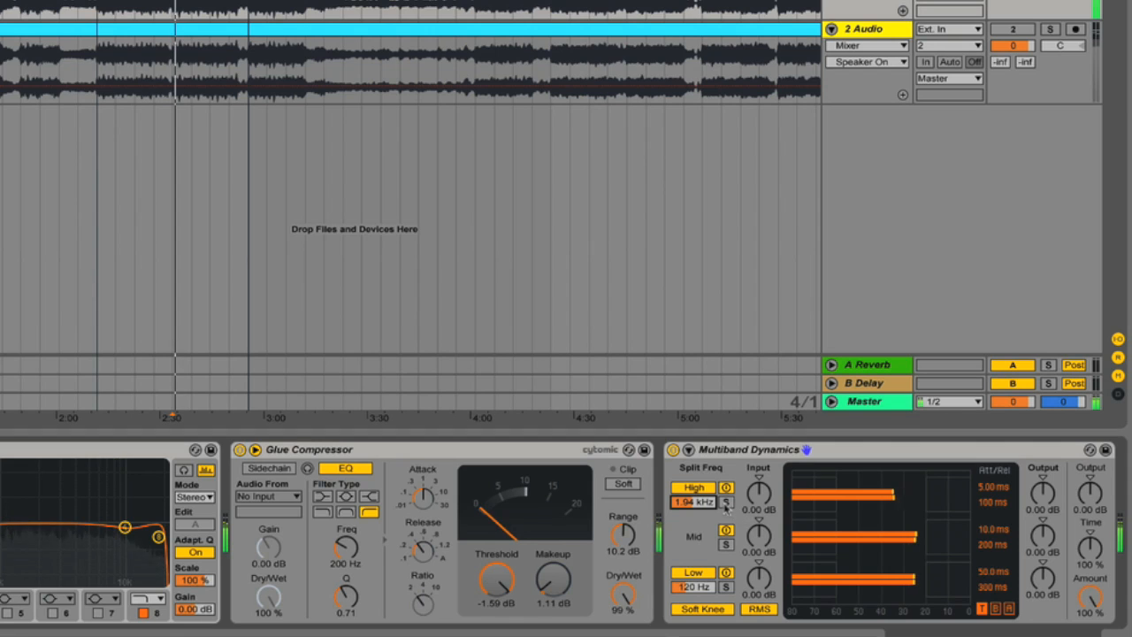
Briefly solo the high band of Multiband Dynamics, then unsolo it.
click(726, 504)
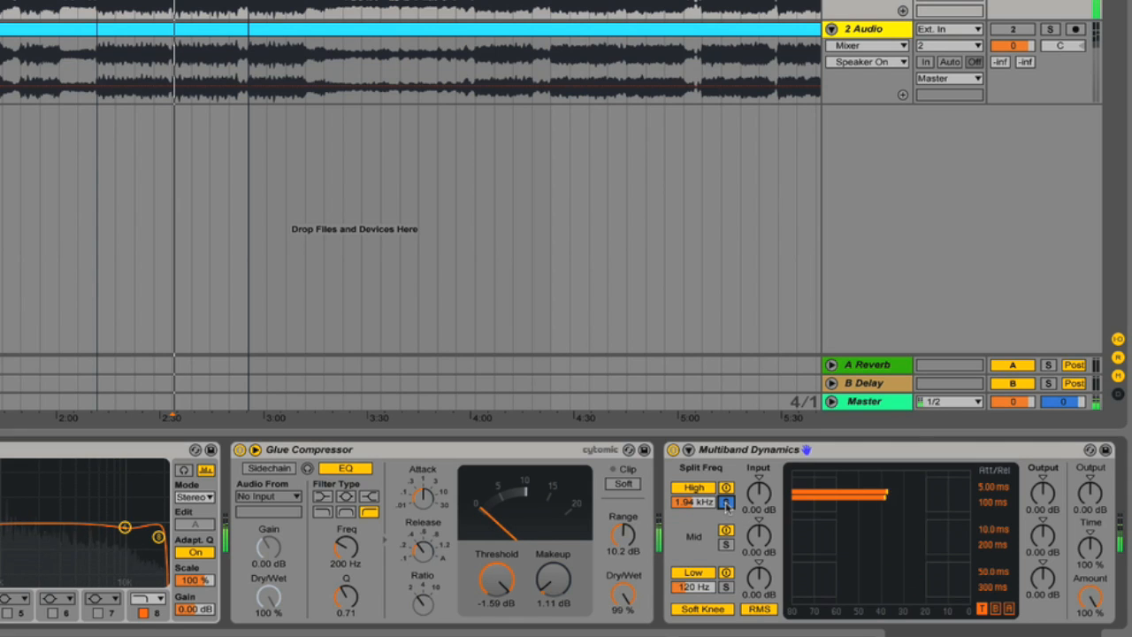
click(725, 501)
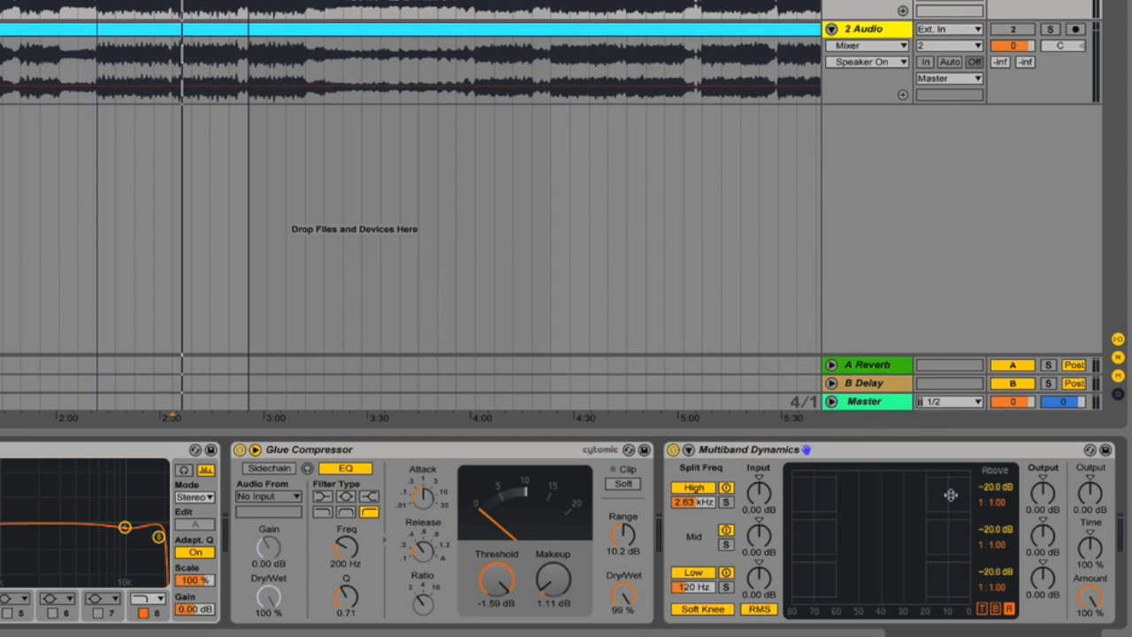
mouse_move(999, 508)
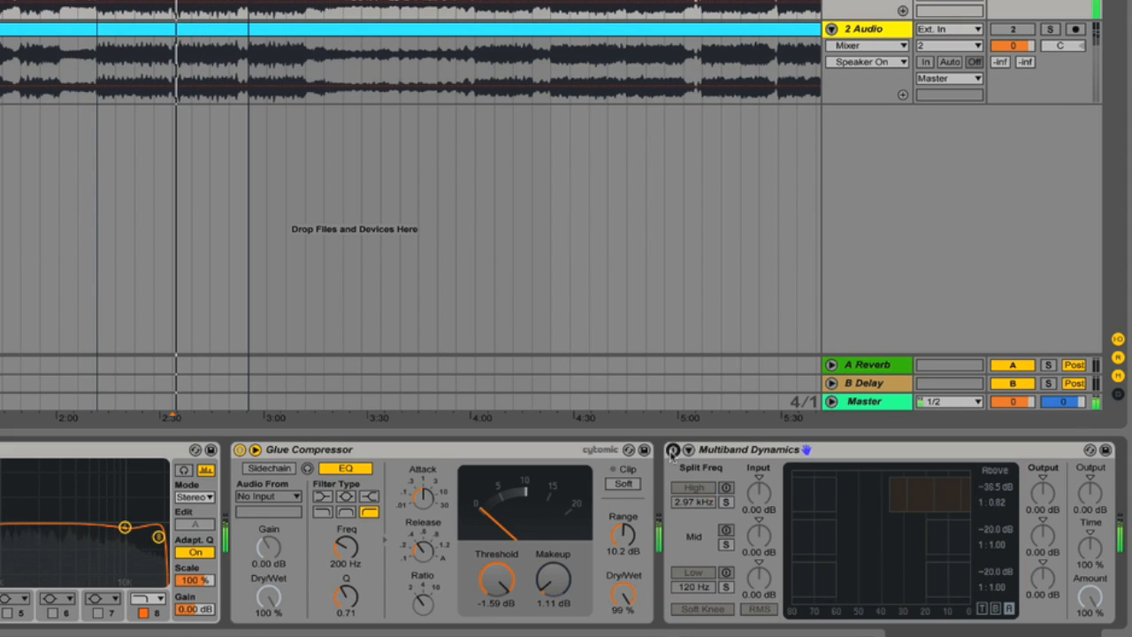
Re-enable Multiband Dynamics and solo the mid band.
click(673, 450)
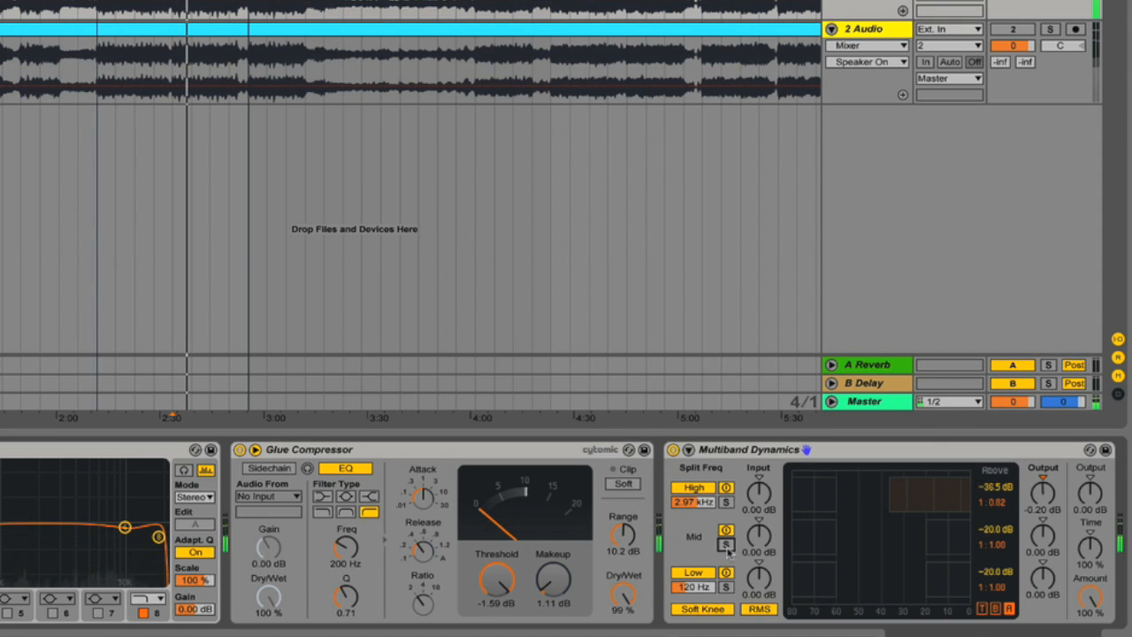
click(725, 544)
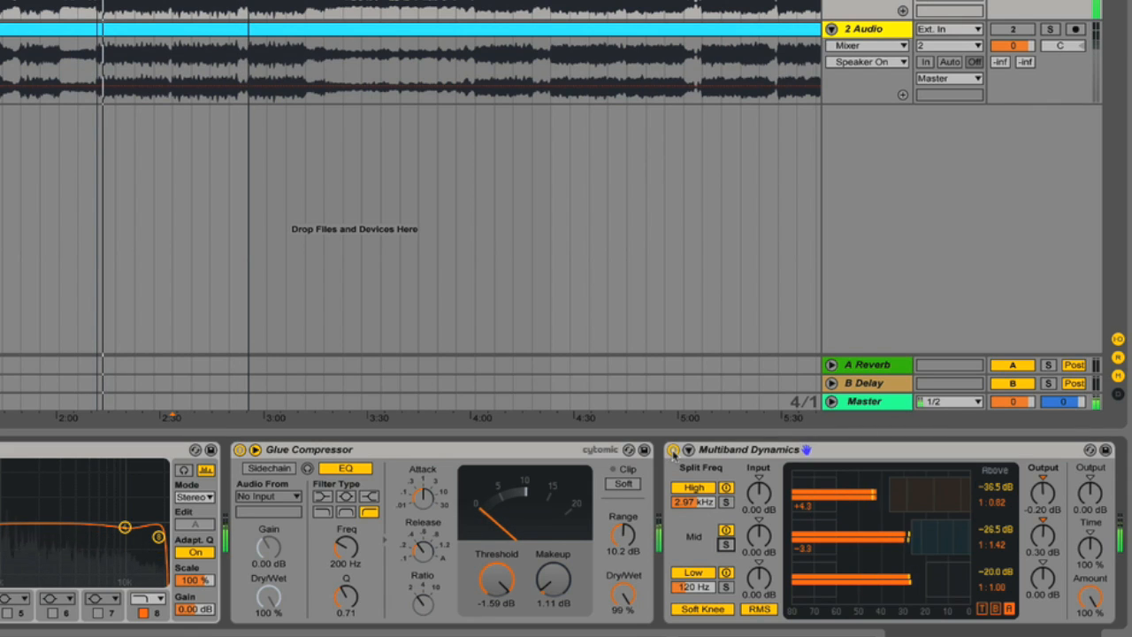
click(673, 450)
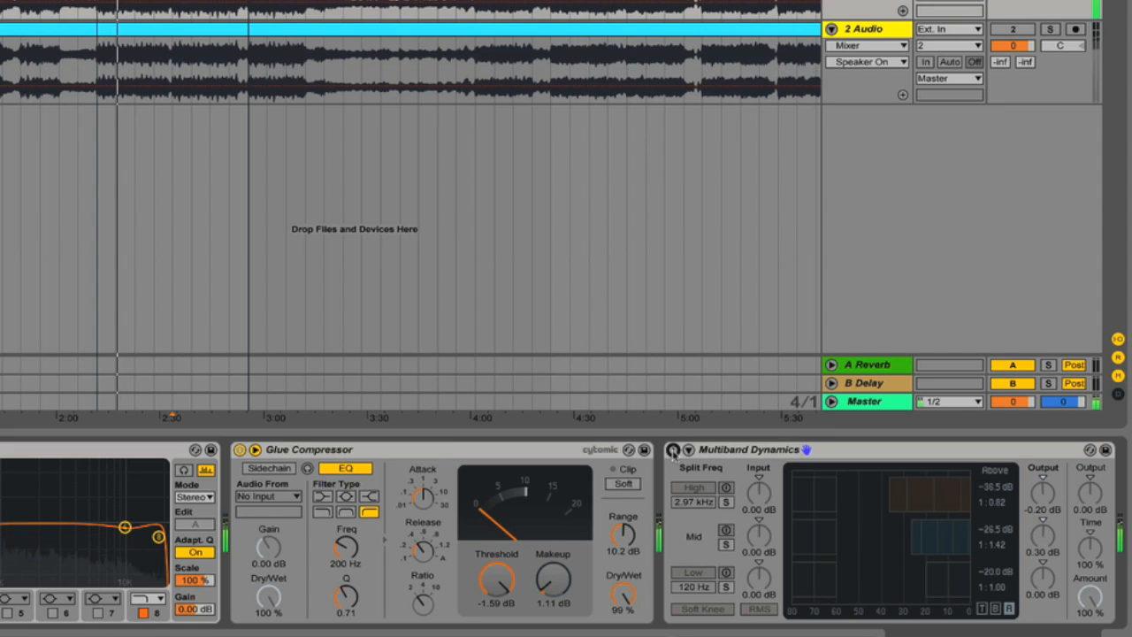
click(672, 451)
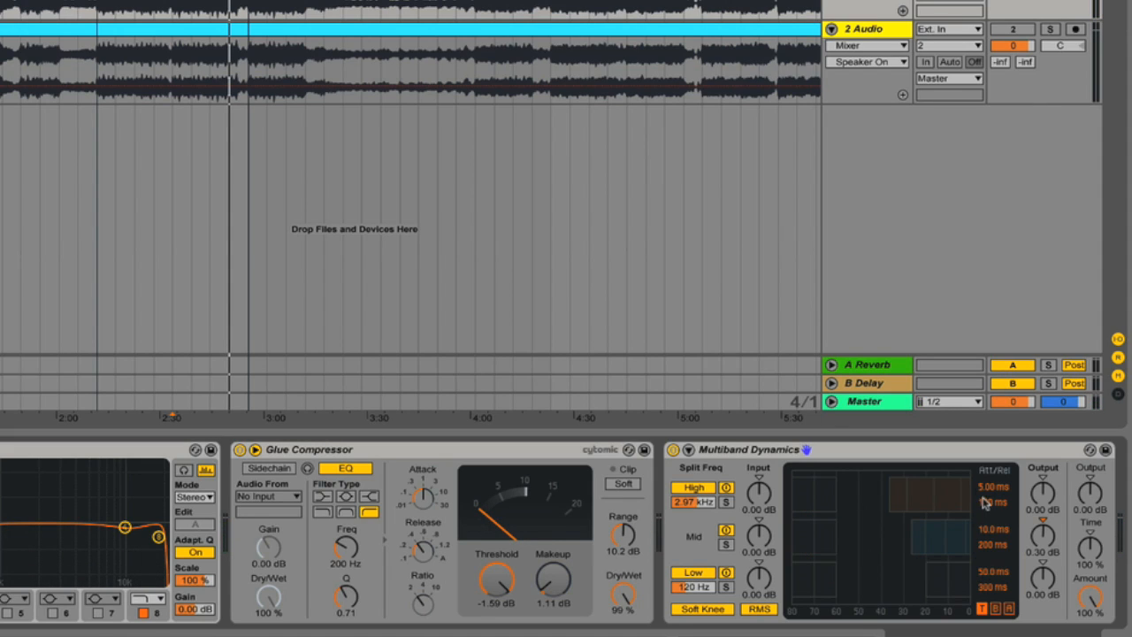
mouse_move(991, 518)
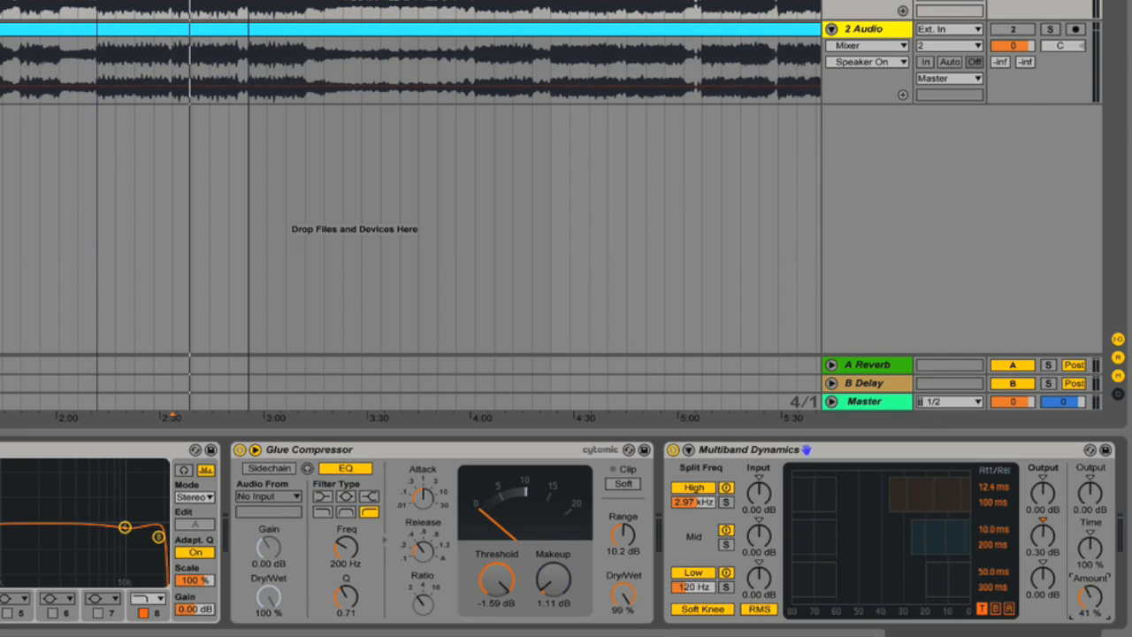
Raise the Multiband Dynamics Amount to 78%, then back it off to 57%.
drag(1090, 584, 1089, 601)
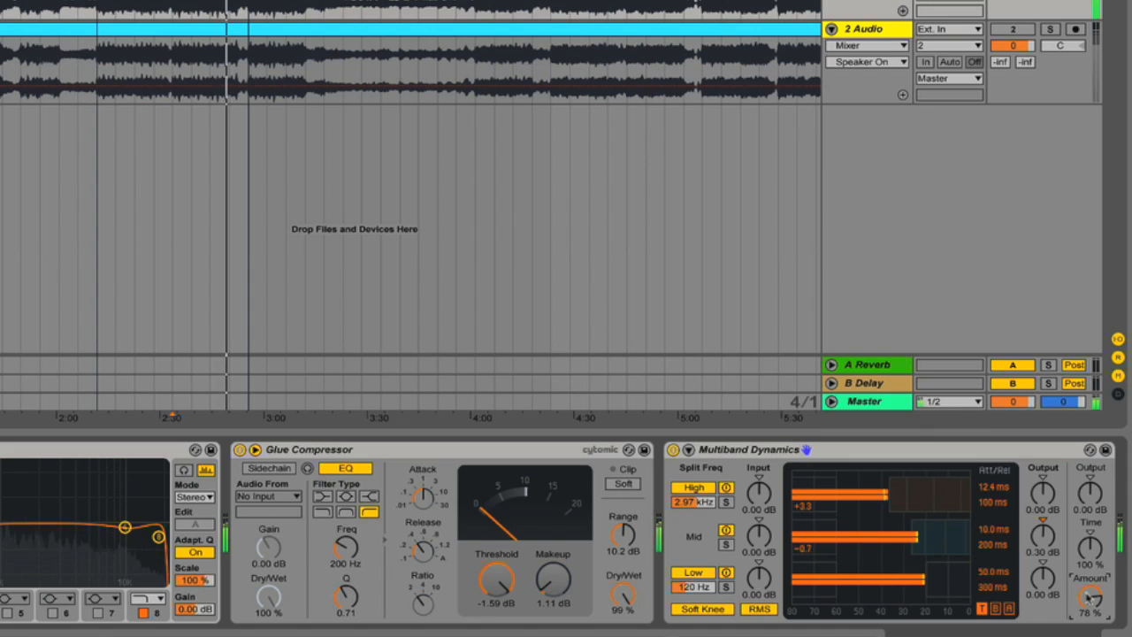
drag(1092, 588, 1092, 619)
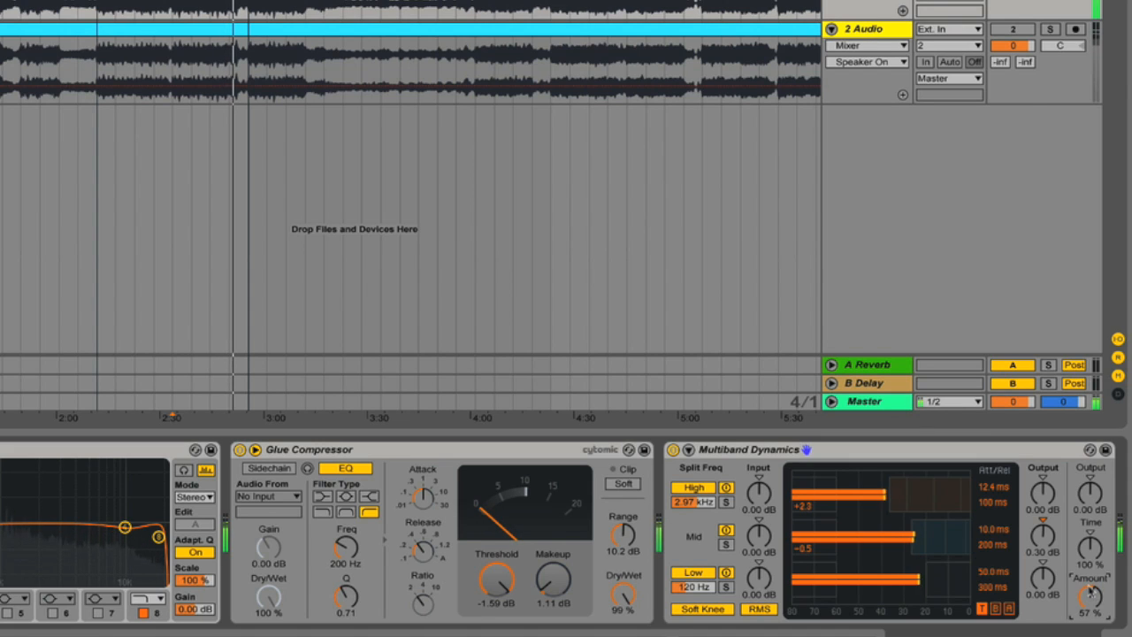